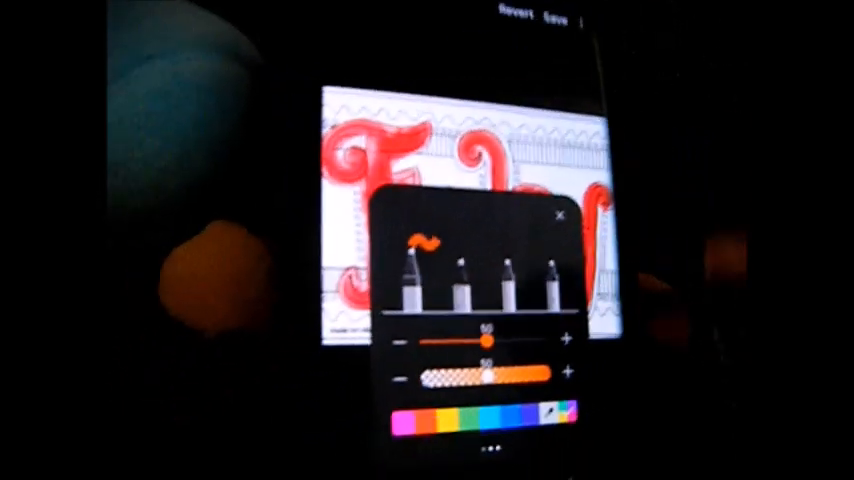
- Dismiss the brush settings so the red 'Friday' lettering page is shown again
click(560, 216)
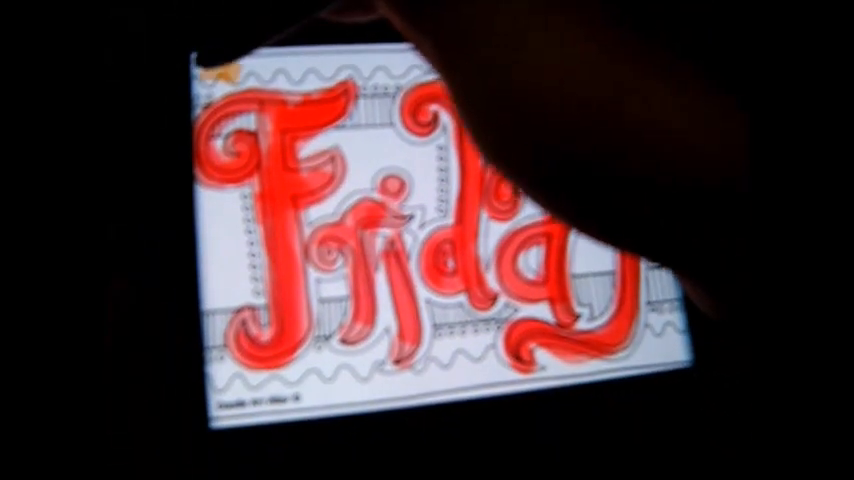